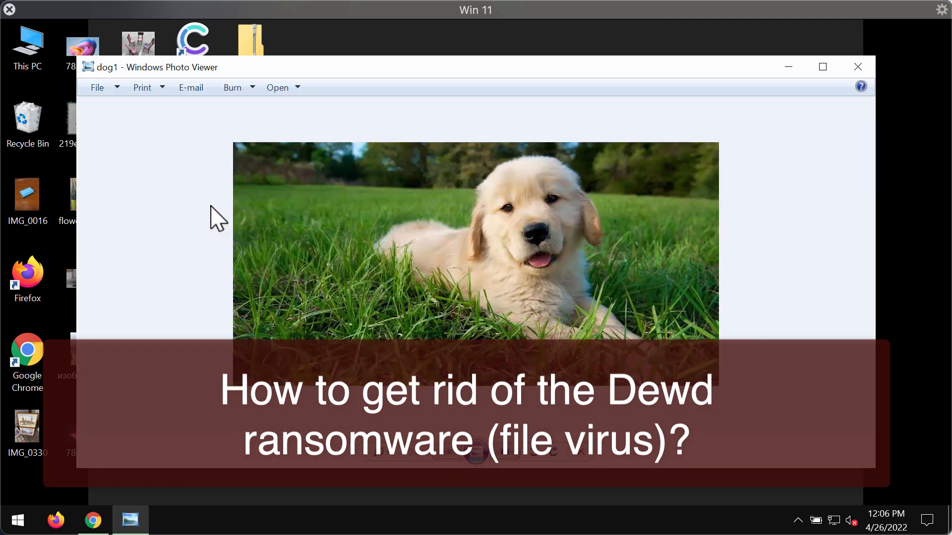
- Close the dog picture, then view and close the hamster, chairs and flower-stand pictures
click(856, 67)
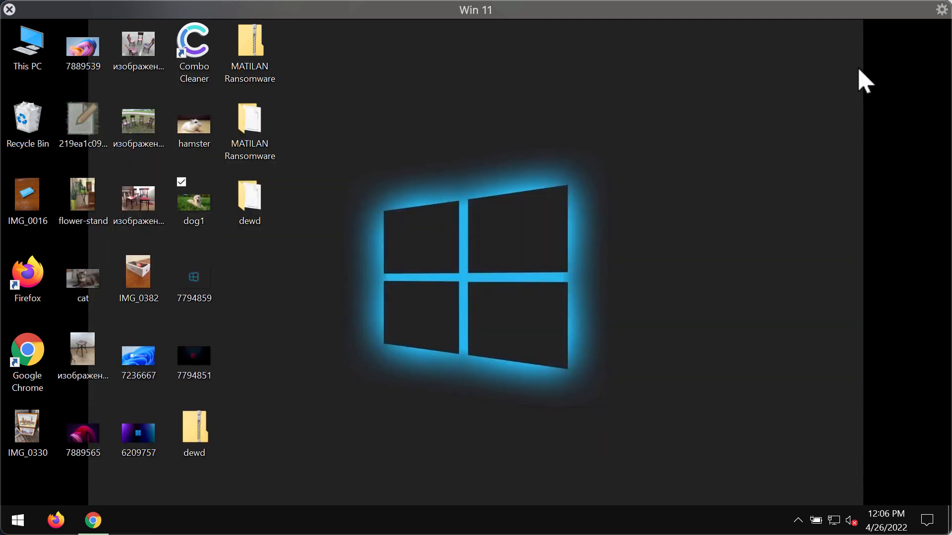
double_click(194, 119)
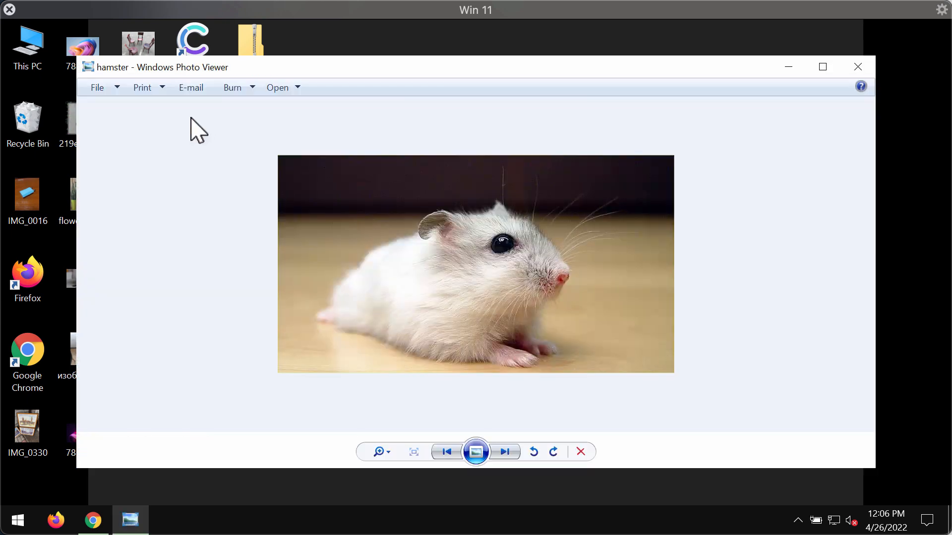
click(856, 67)
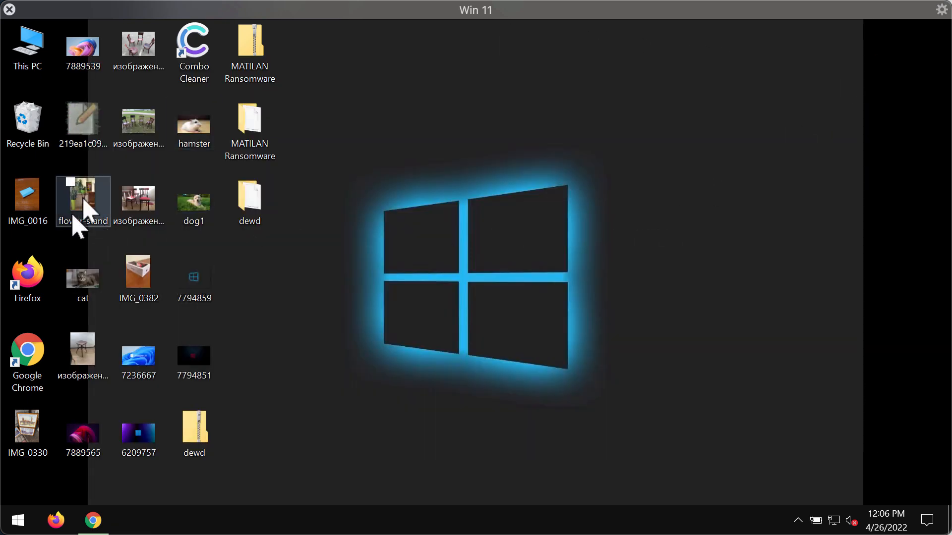
double_click(83, 201)
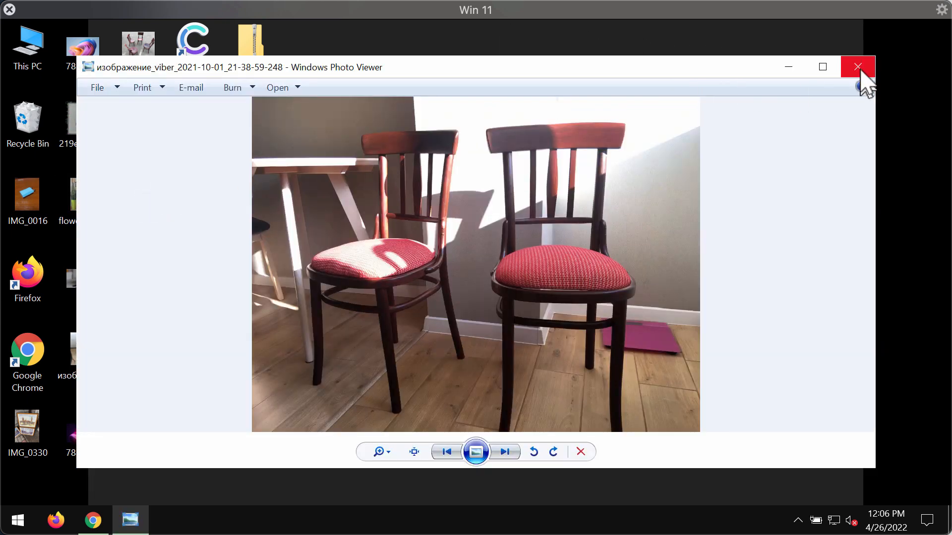
click(857, 67)
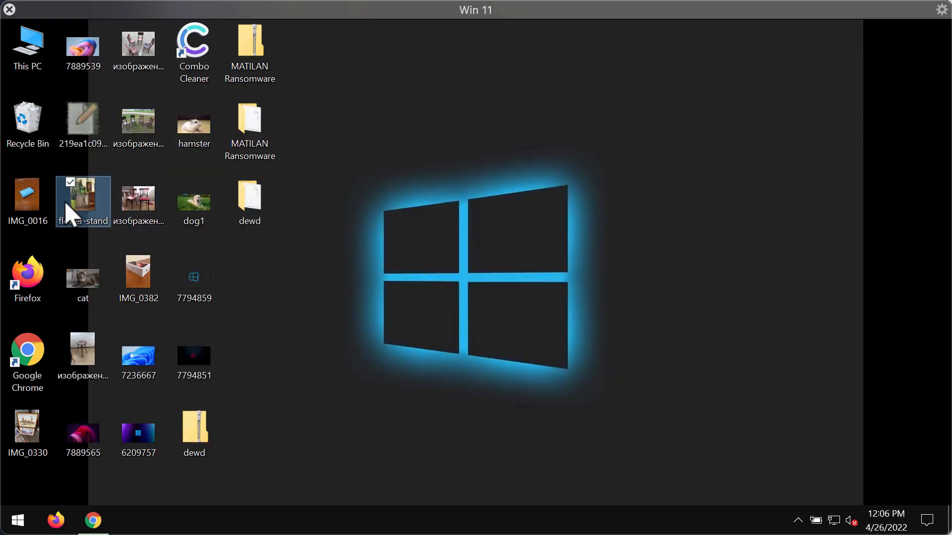
double_click(83, 201)
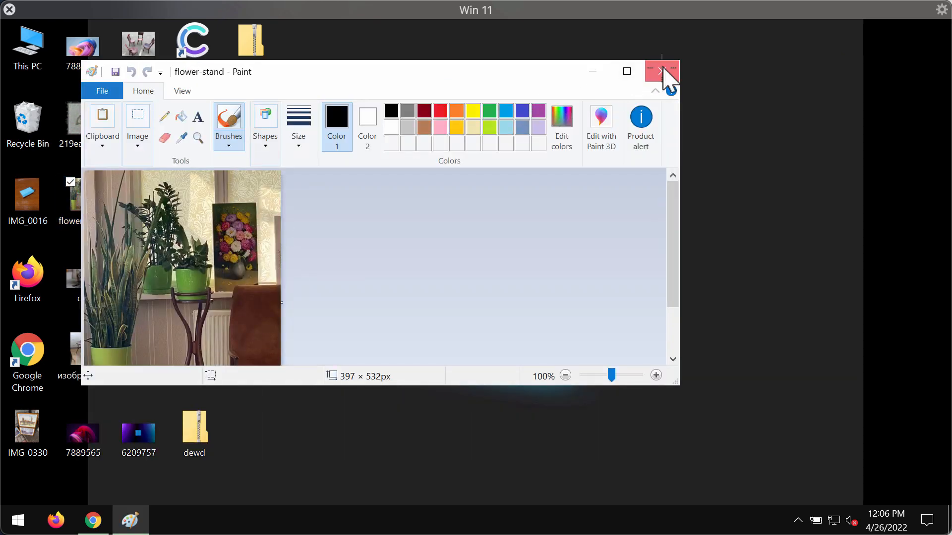
click(661, 70)
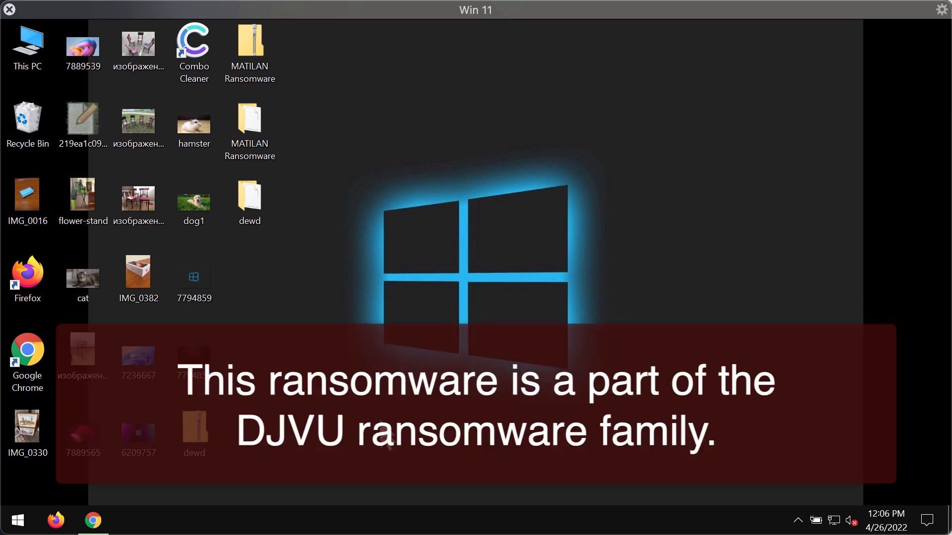
double_click(249, 200)
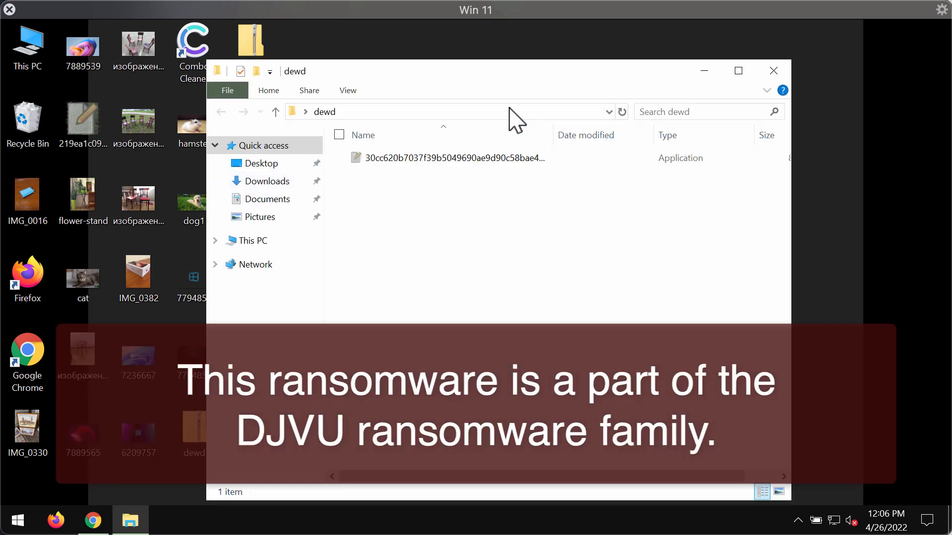
click(454, 157)
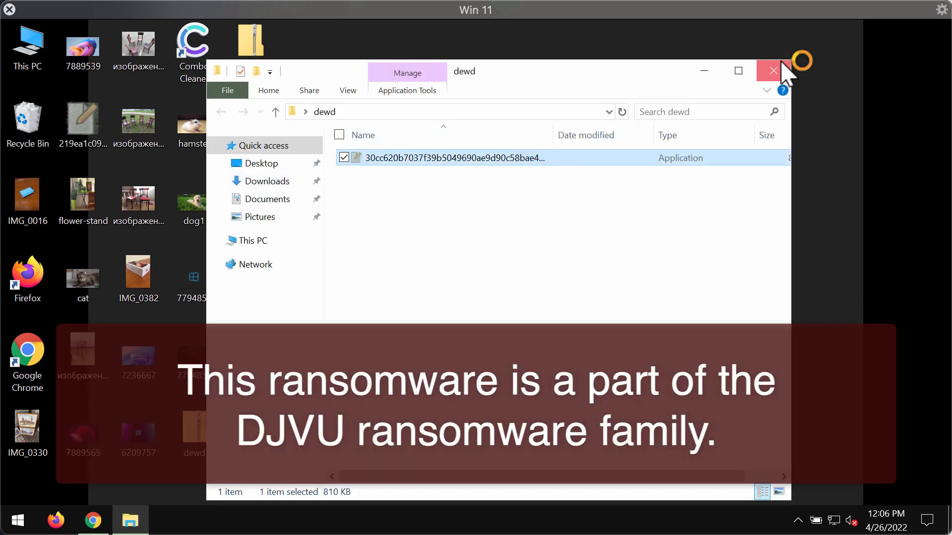
click(771, 70)
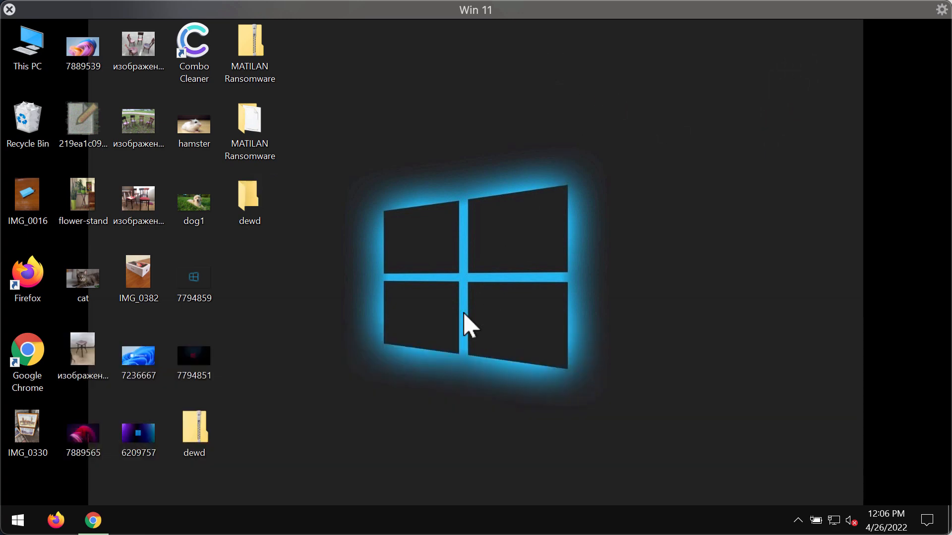
mouse_move(507, 318)
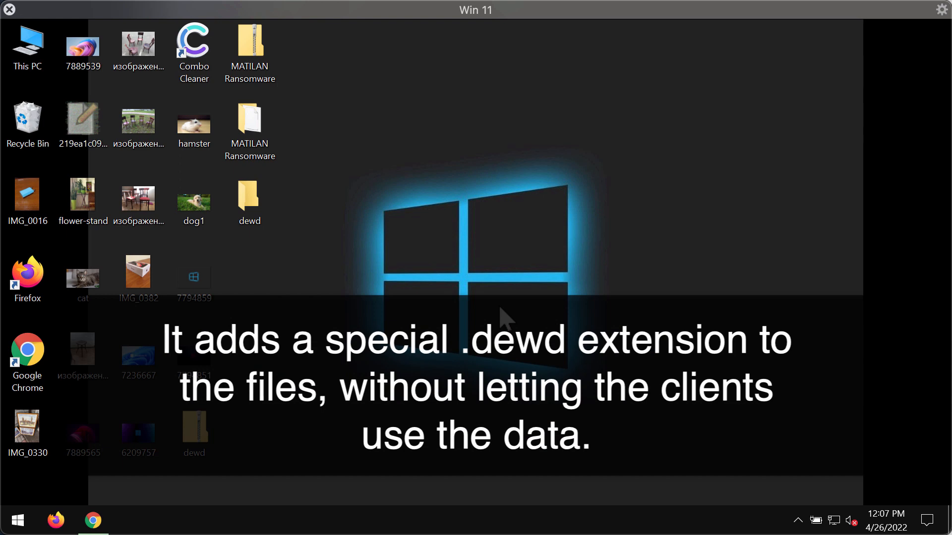
- Right-click near the bottom-left of the screen to run the ransomware sample
right_click(17, 520)
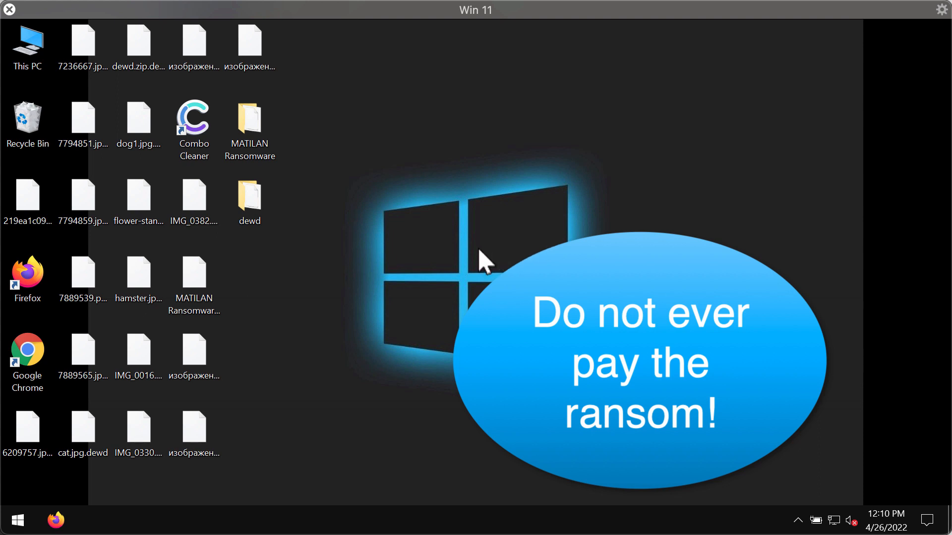
click(139, 197)
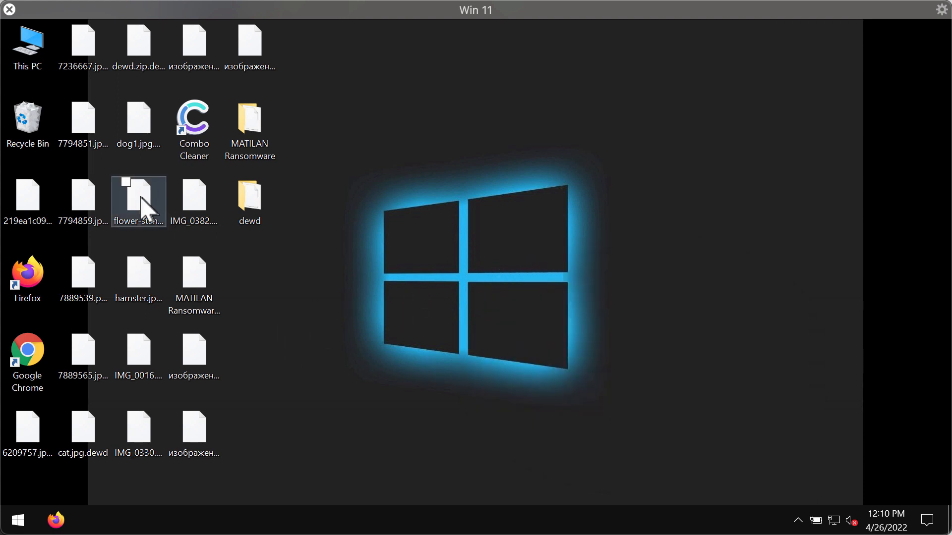
double_click(137, 202)
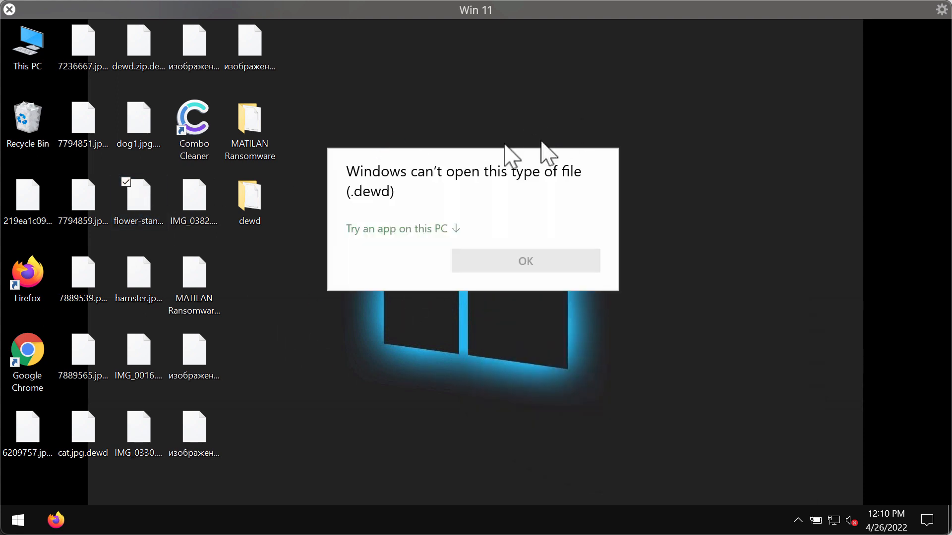
click(525, 260)
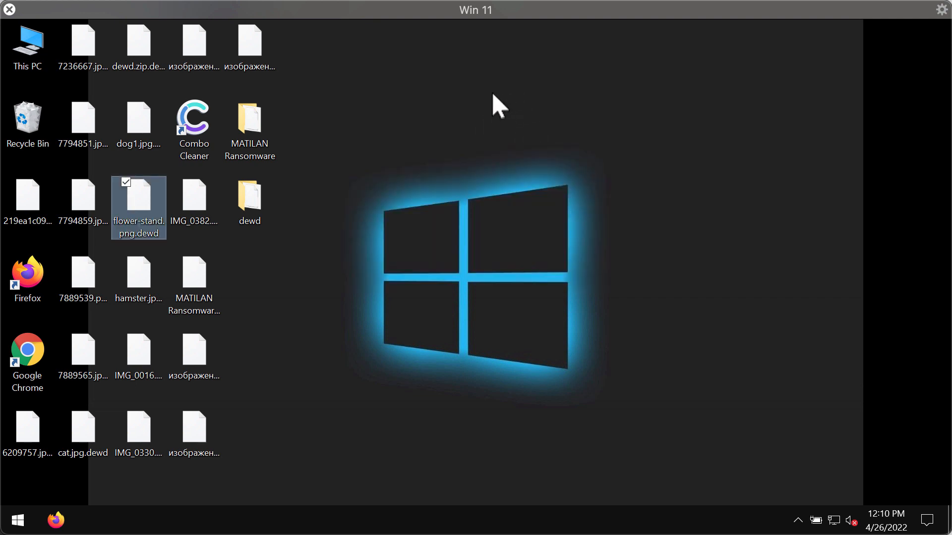
double_click(138, 195)
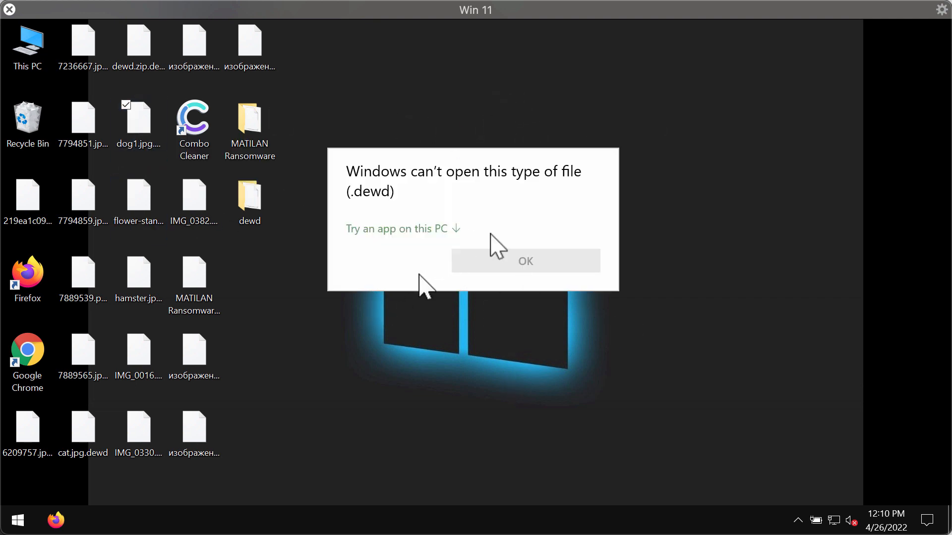
mouse_move(346, 216)
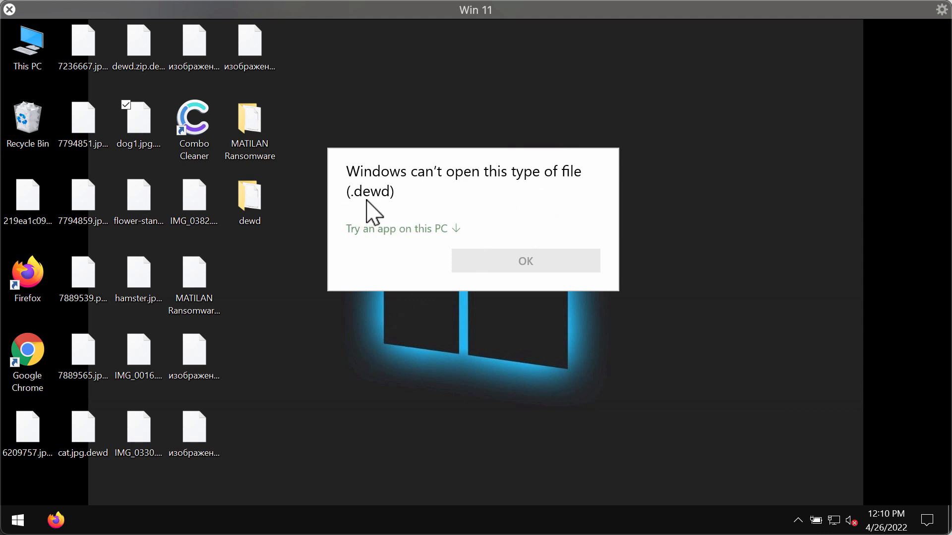
mouse_move(438, 230)
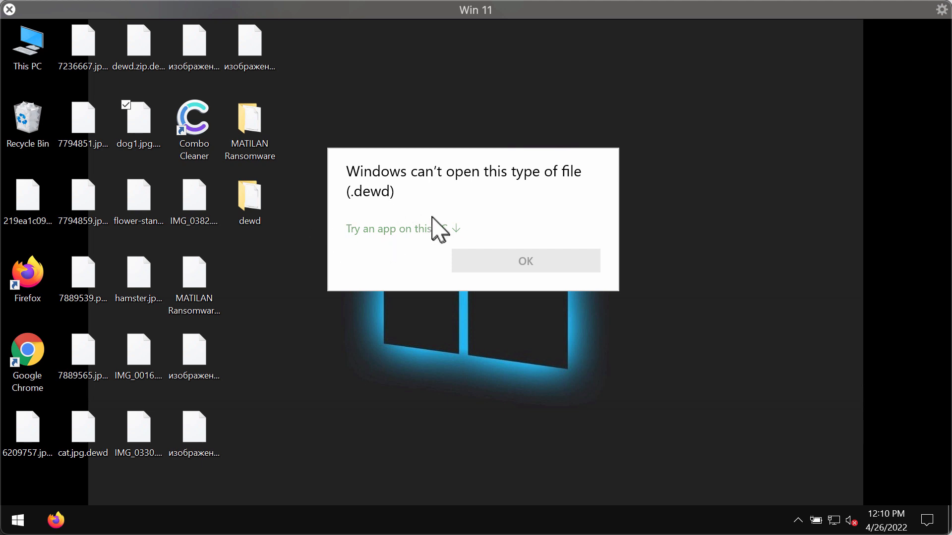
mouse_move(379, 209)
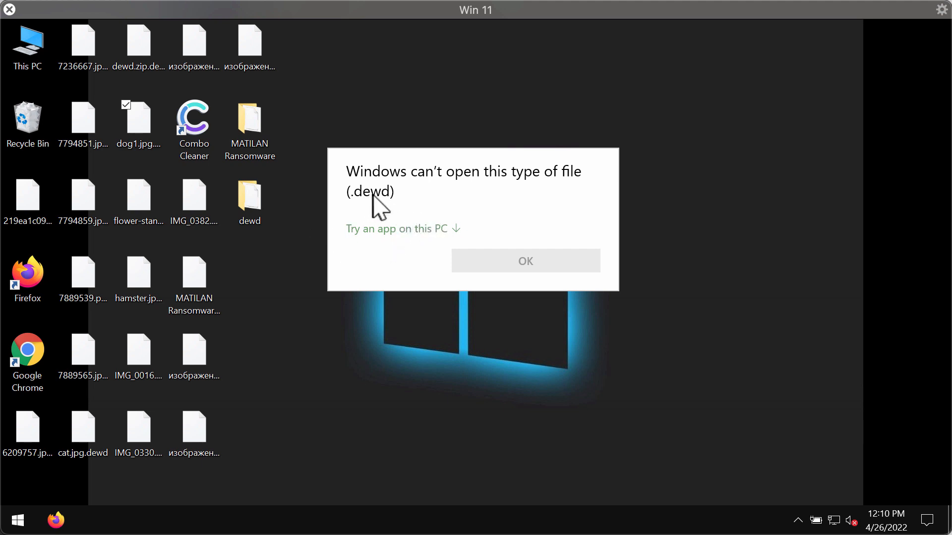
mouse_move(429, 206)
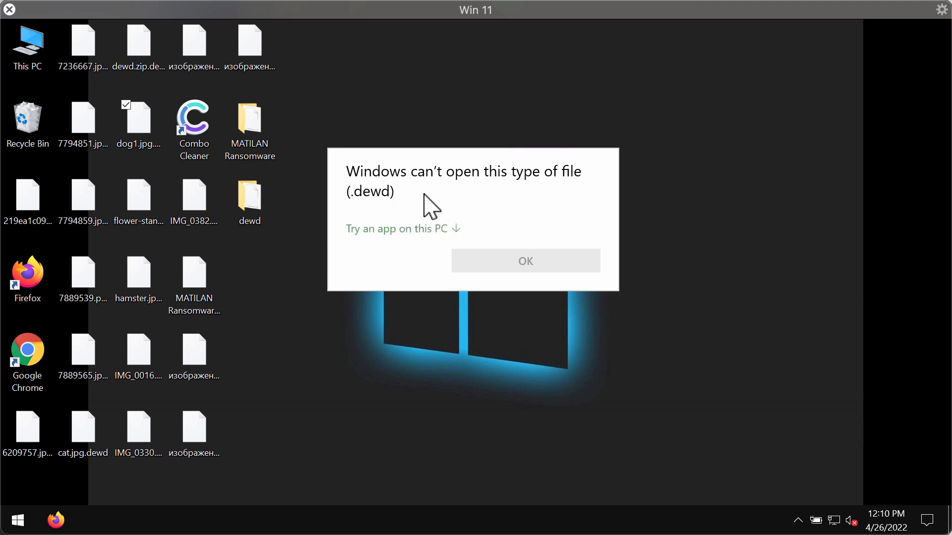
click(524, 261)
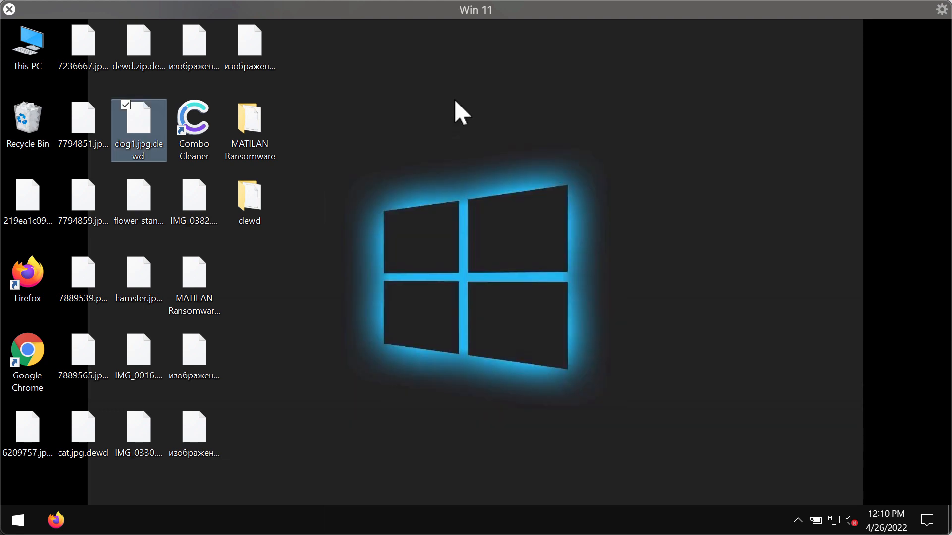
double_click(138, 116)
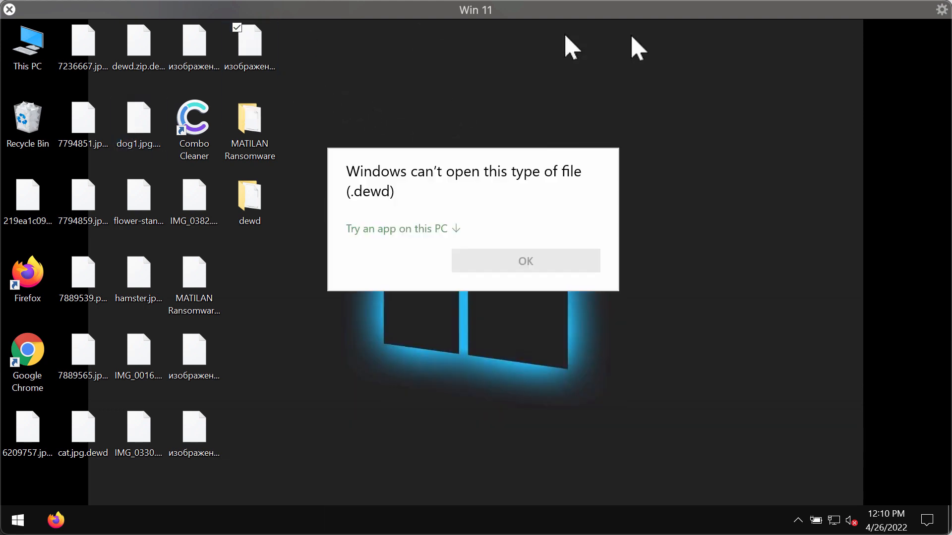
click(524, 261)
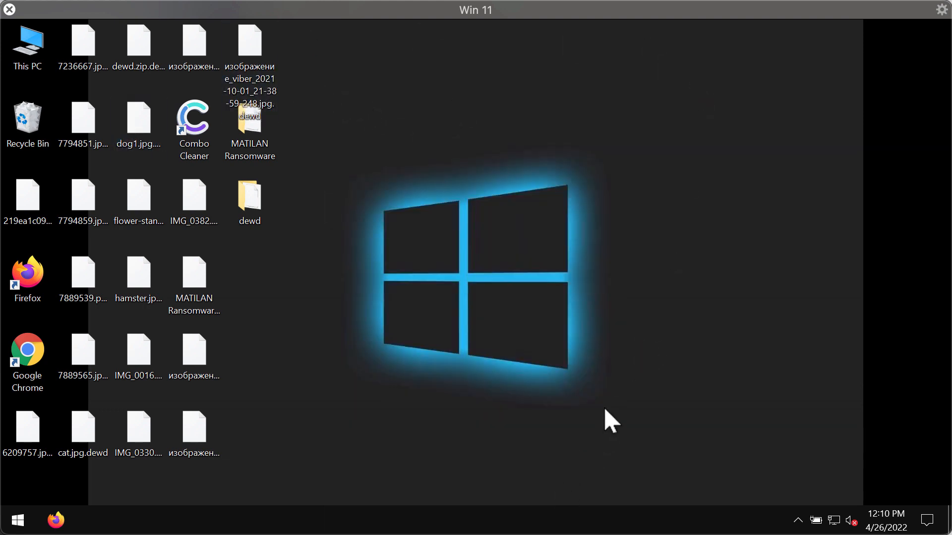
mouse_move(549, 382)
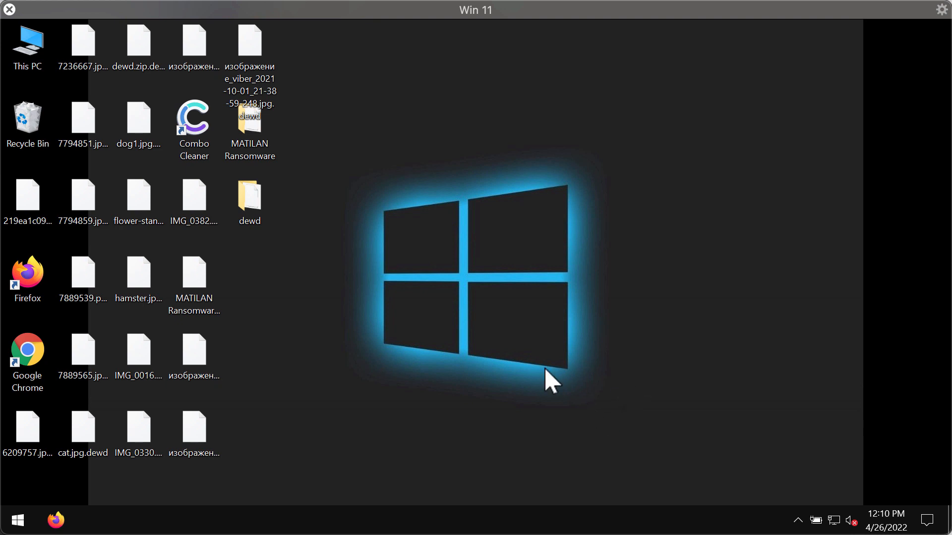
mouse_move(414, 348)
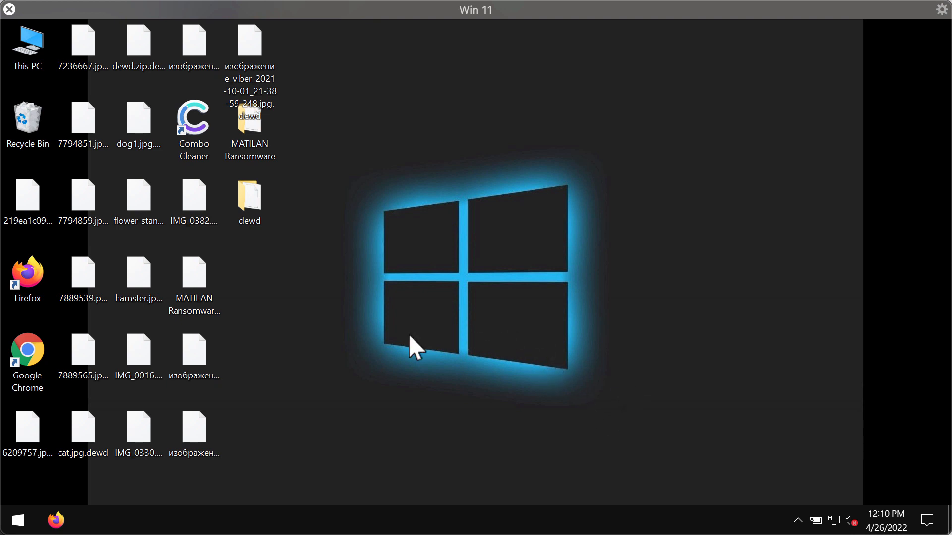
mouse_move(431, 355)
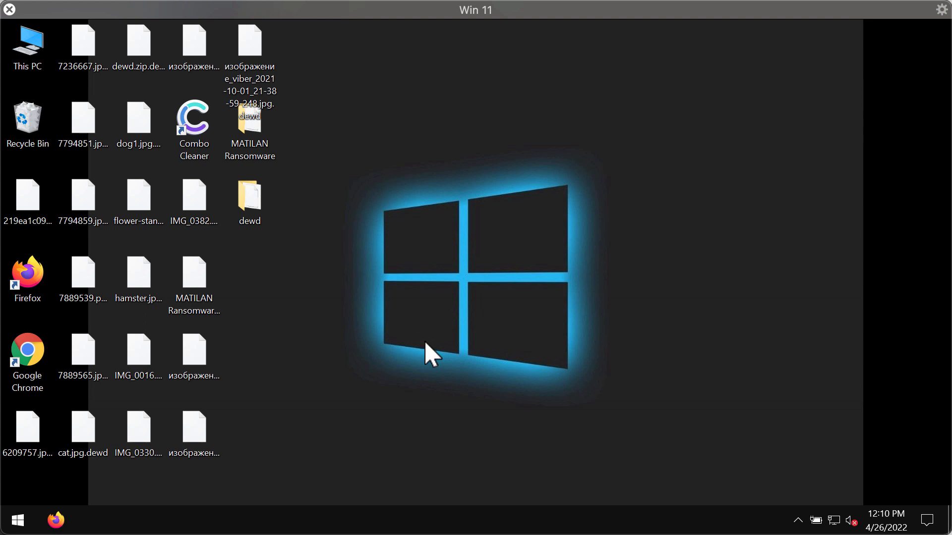
mouse_move(488, 286)
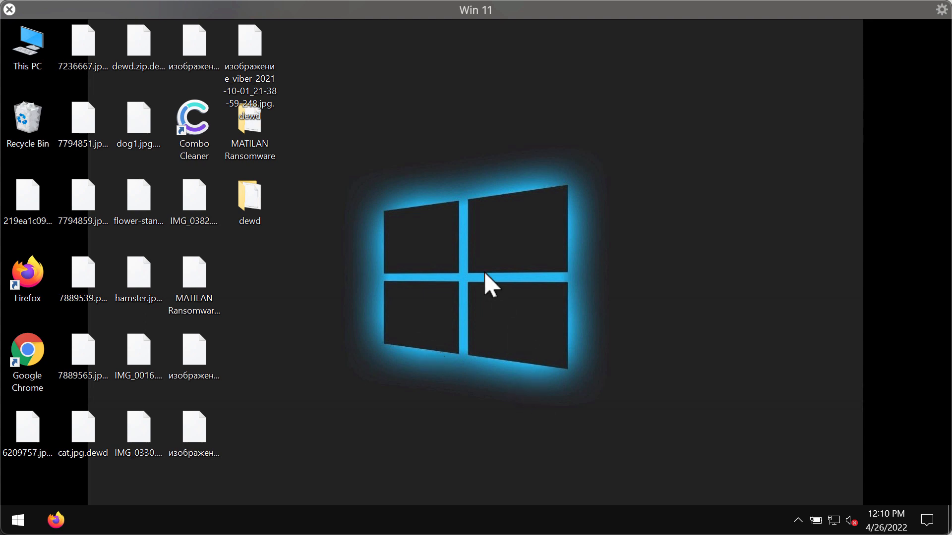
mouse_move(450, 314)
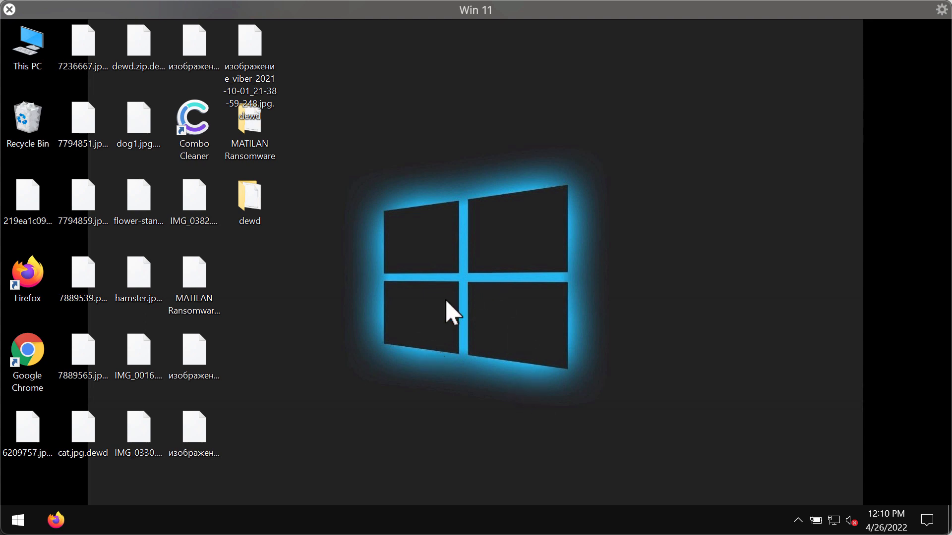
mouse_move(433, 366)
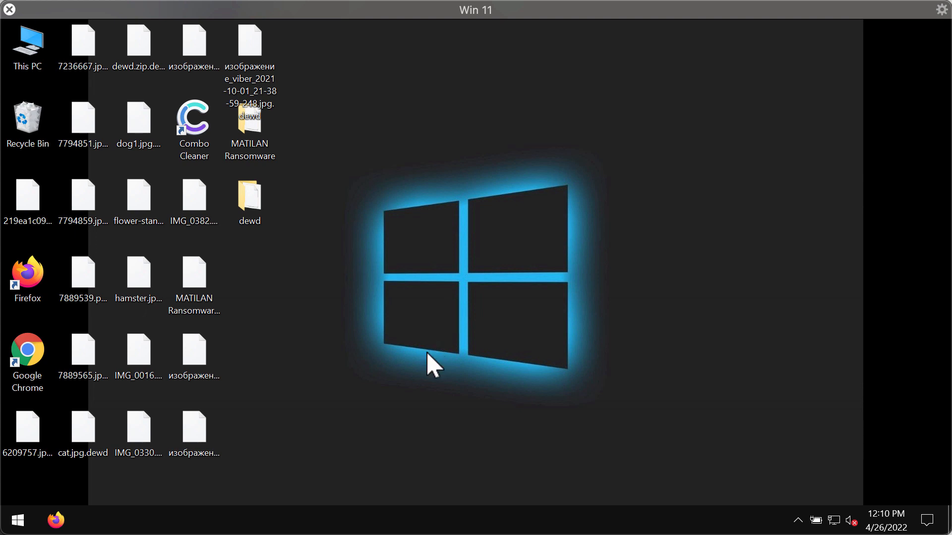
mouse_move(438, 456)
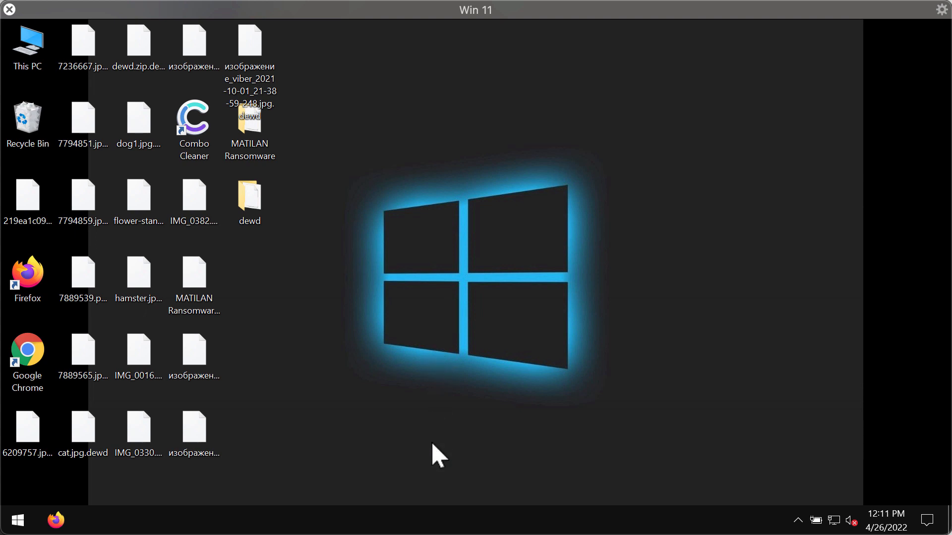
mouse_move(516, 452)
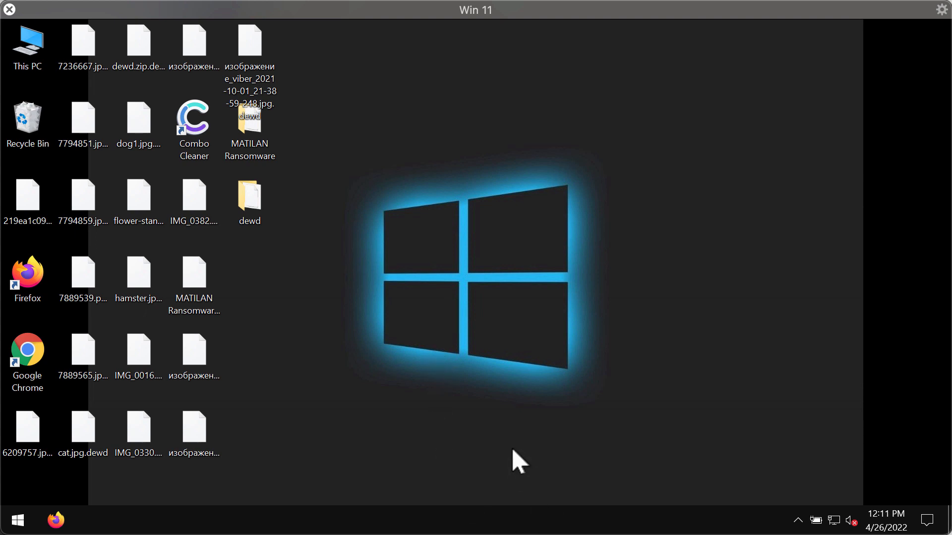
mouse_move(543, 408)
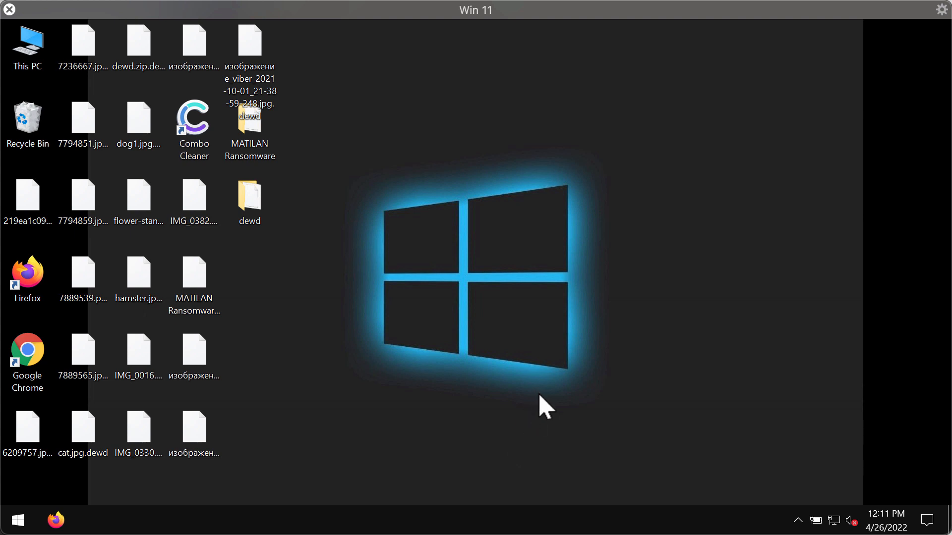
mouse_move(583, 525)
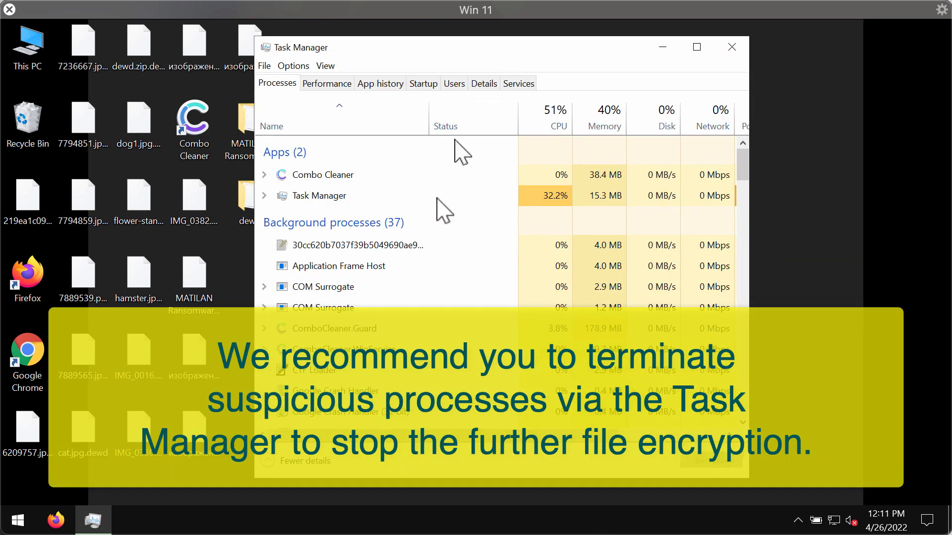
- End the 30cc620b… hex-named background process and close Task Manager
click(357, 245)
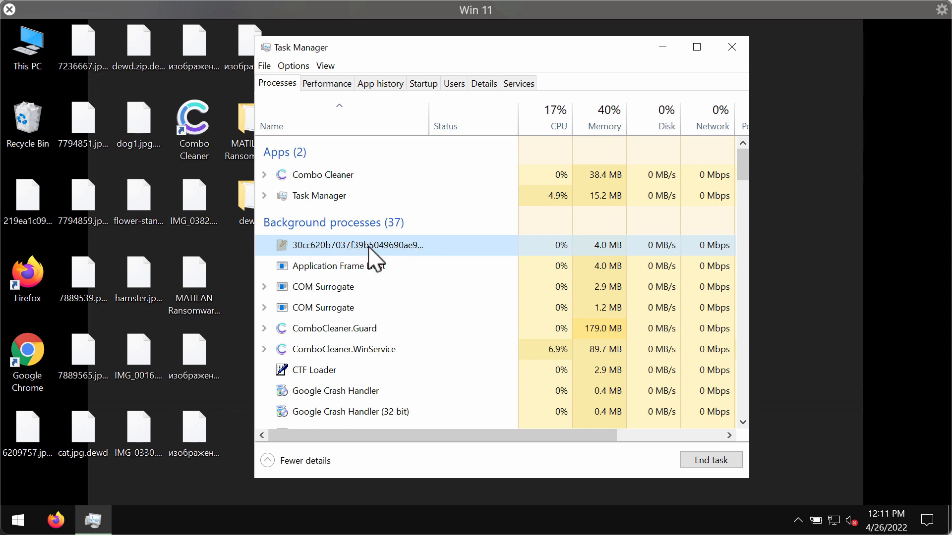
right_click(357, 246)
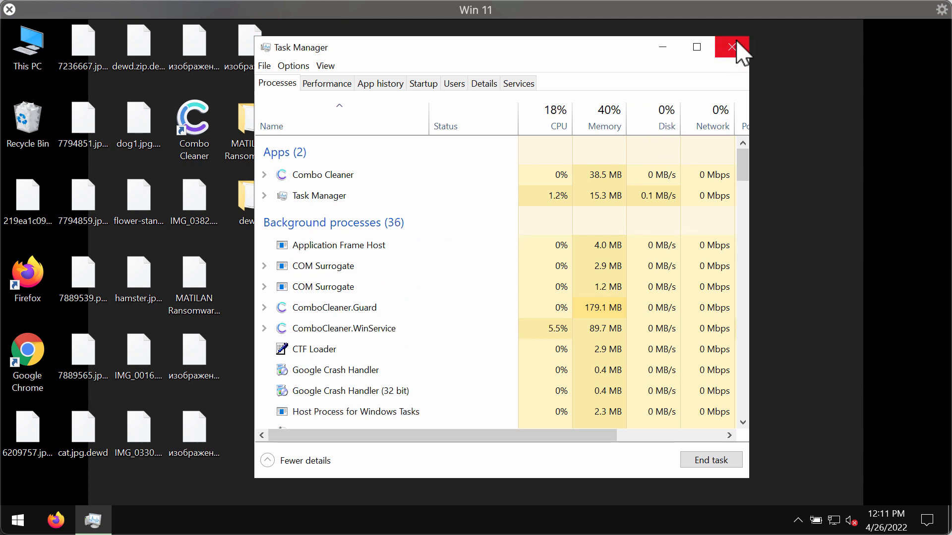
mouse_move(732, 48)
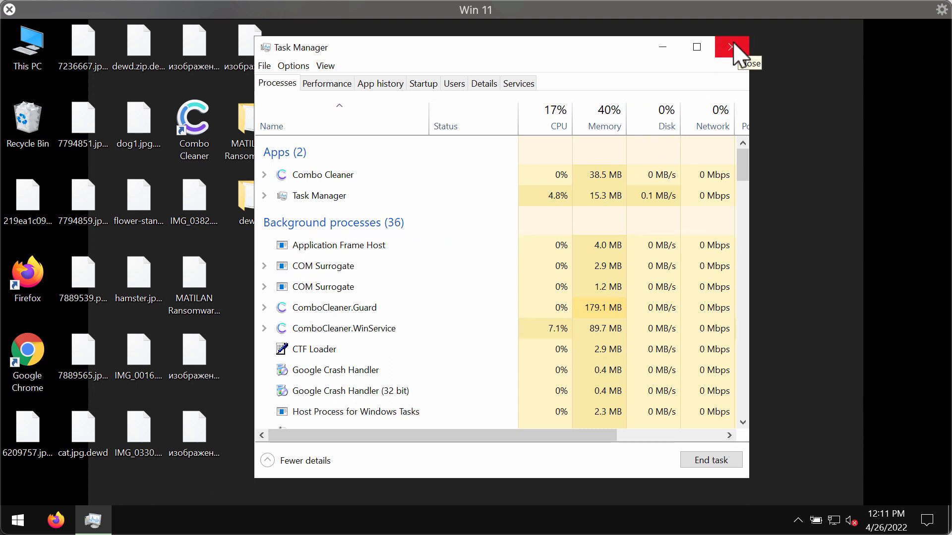
click(731, 47)
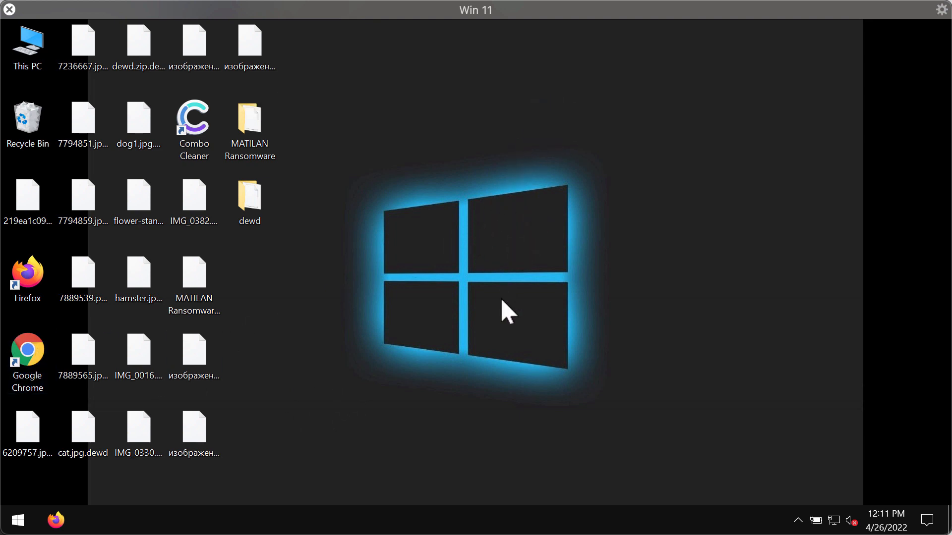
- Launch Chrome and go to combocleaner.com via the New Tab shortcut tile
click(27, 356)
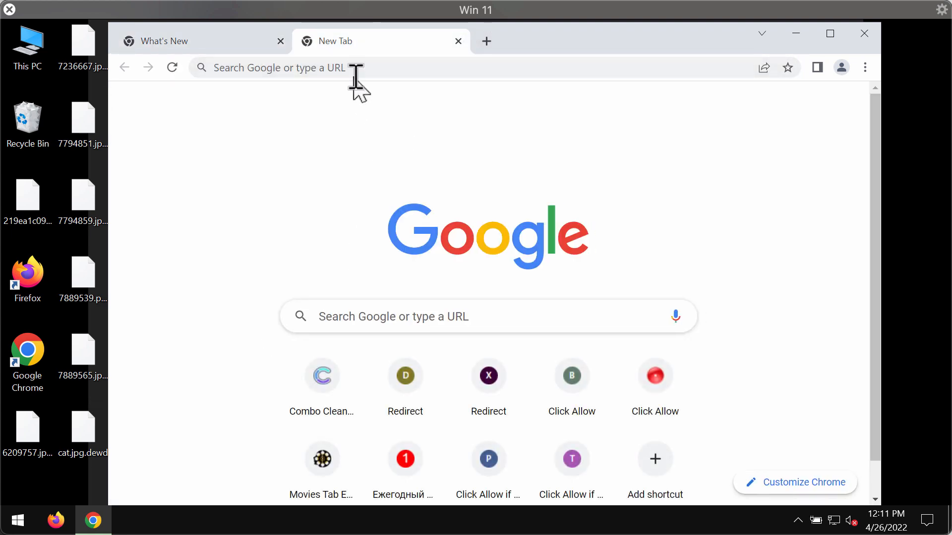
click(322, 375)
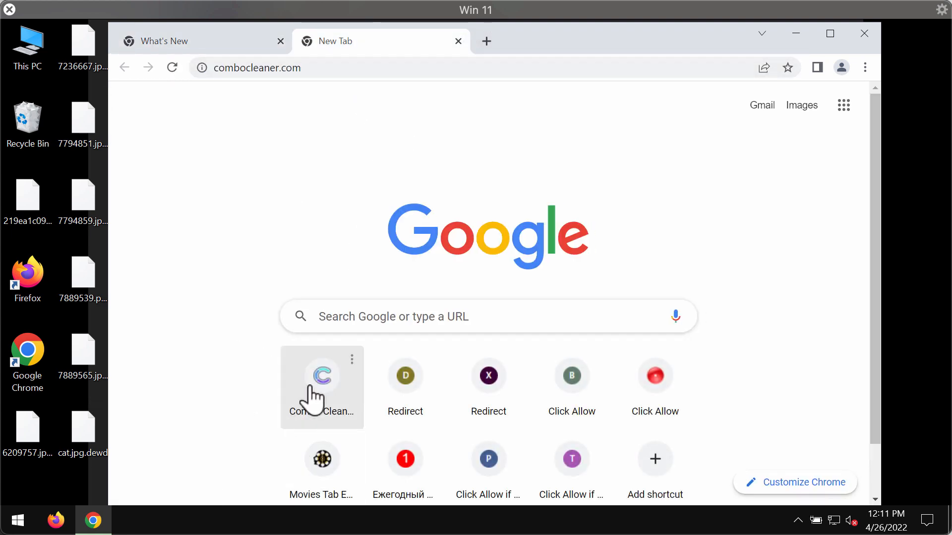
click(321, 375)
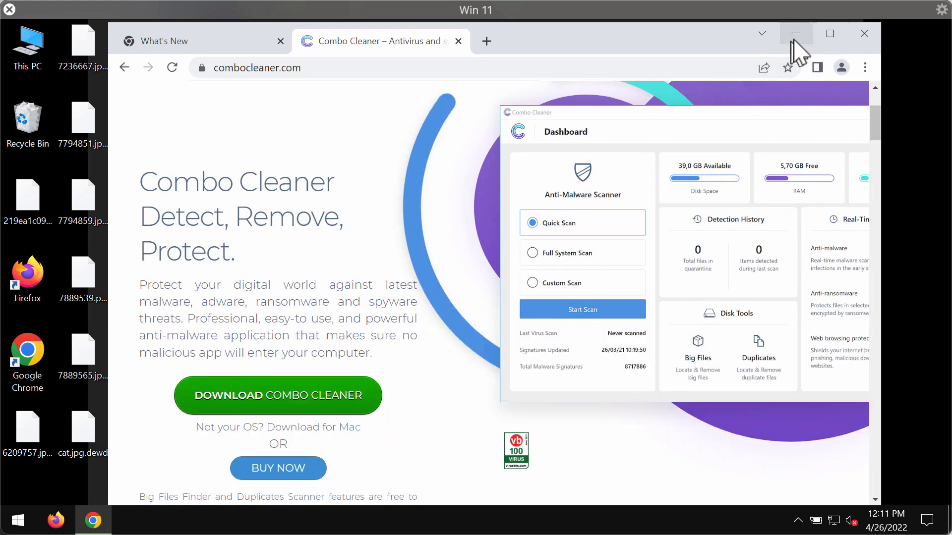
- Minimize Chrome, launch Combo Cleaner from the desktop, and start a Quick Scan
click(795, 34)
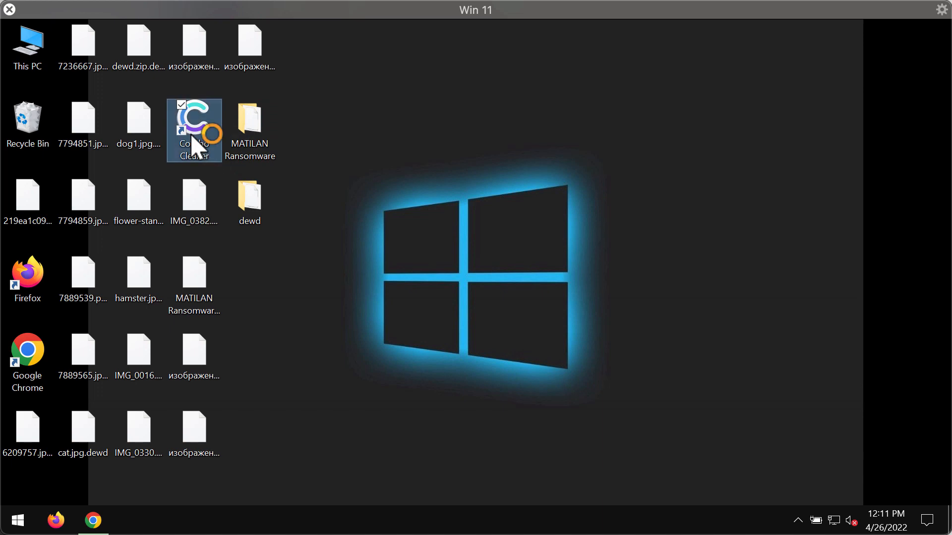
double_click(193, 130)
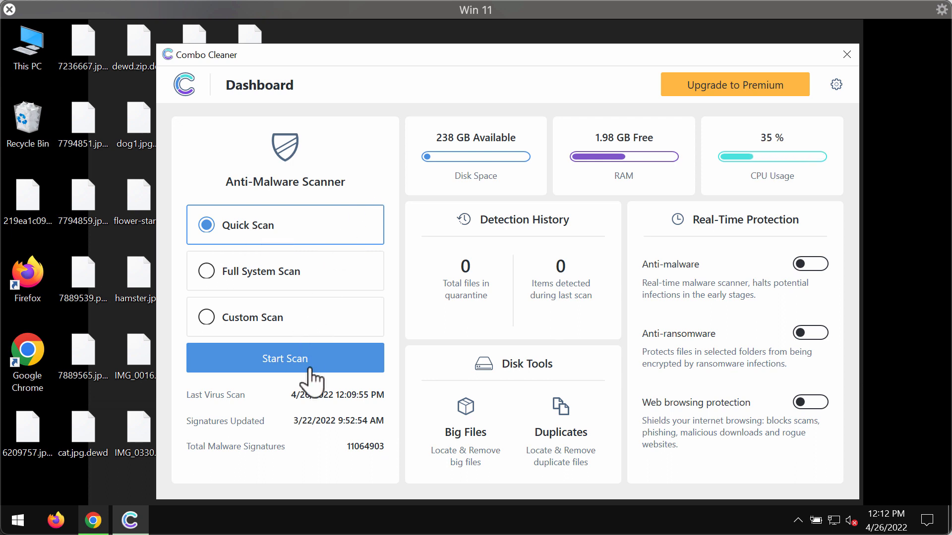
click(284, 358)
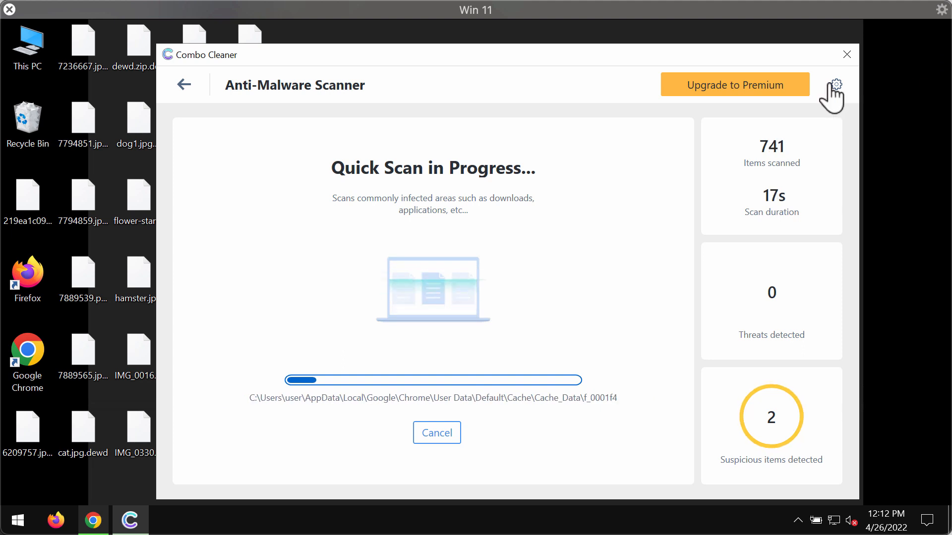
- Show Combo Cleaner's Anti-Ransomware settings, with no protected folders or trusted programs
click(836, 84)
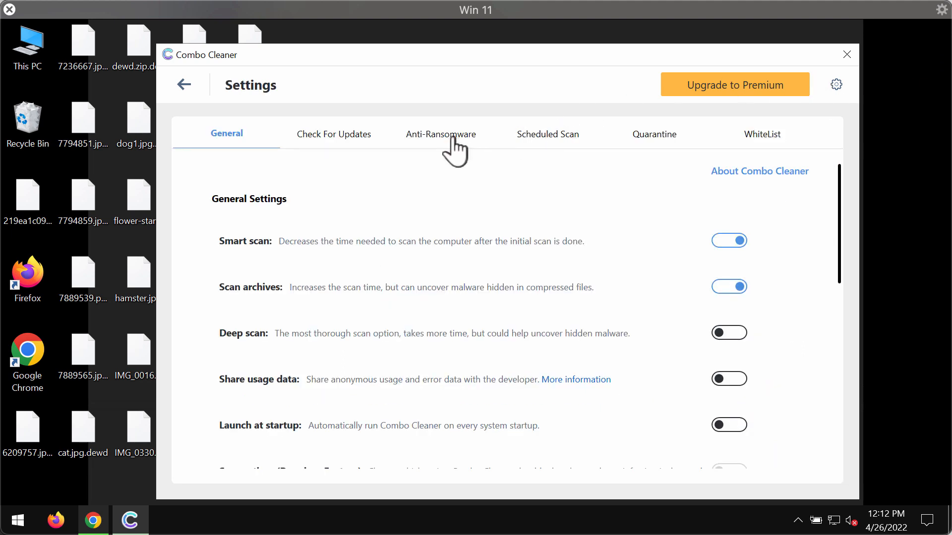
click(440, 135)
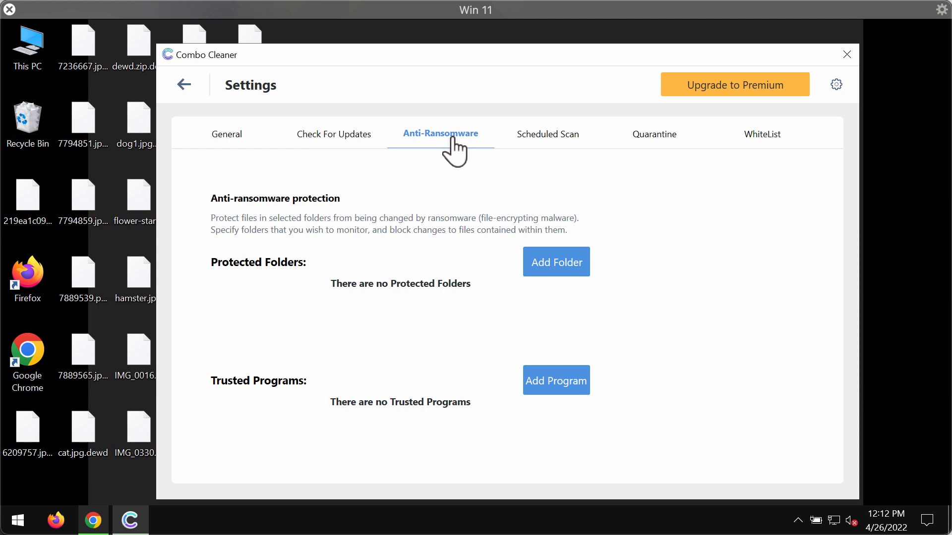
mouse_move(505, 304)
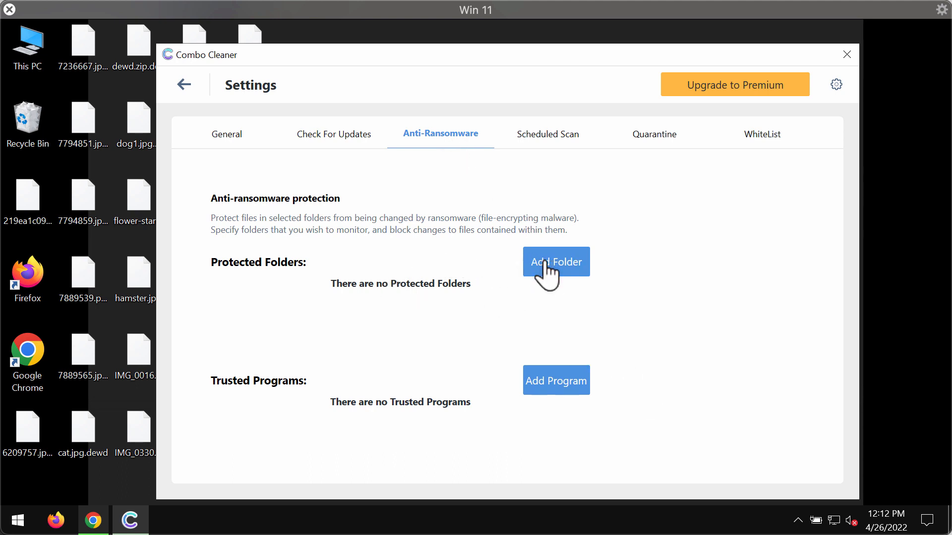
mouse_move(191, 100)
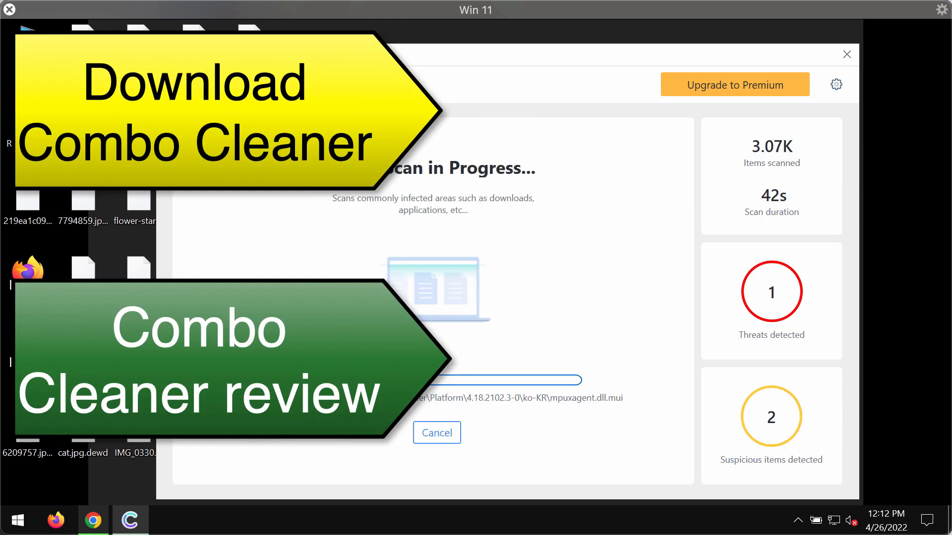
- Cancel the quick scan, leaving 3 threats listed, and show Upgrade to Premium
click(436, 432)
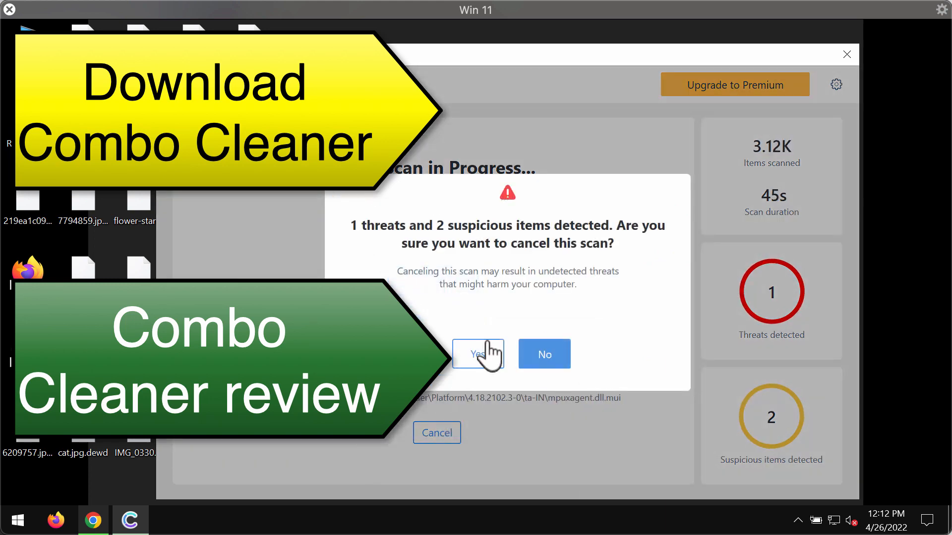
click(477, 354)
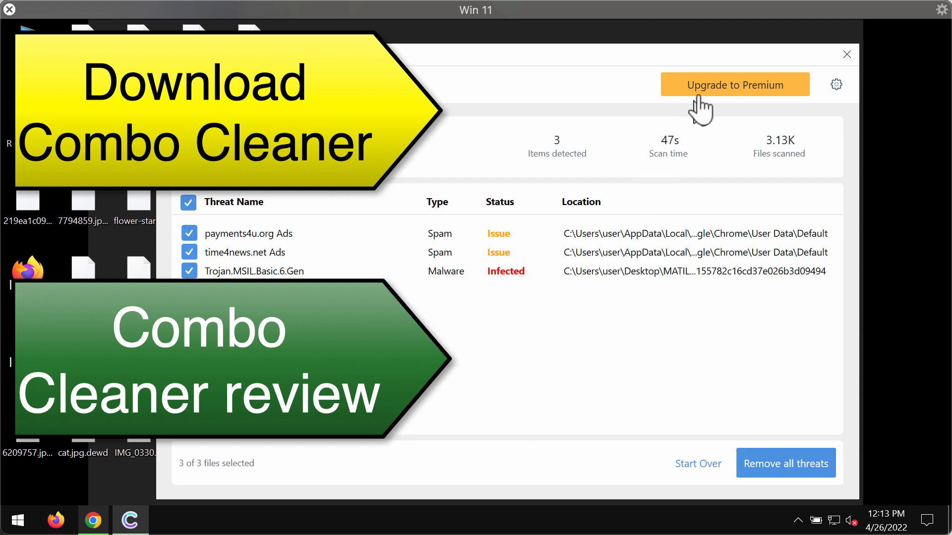
click(733, 85)
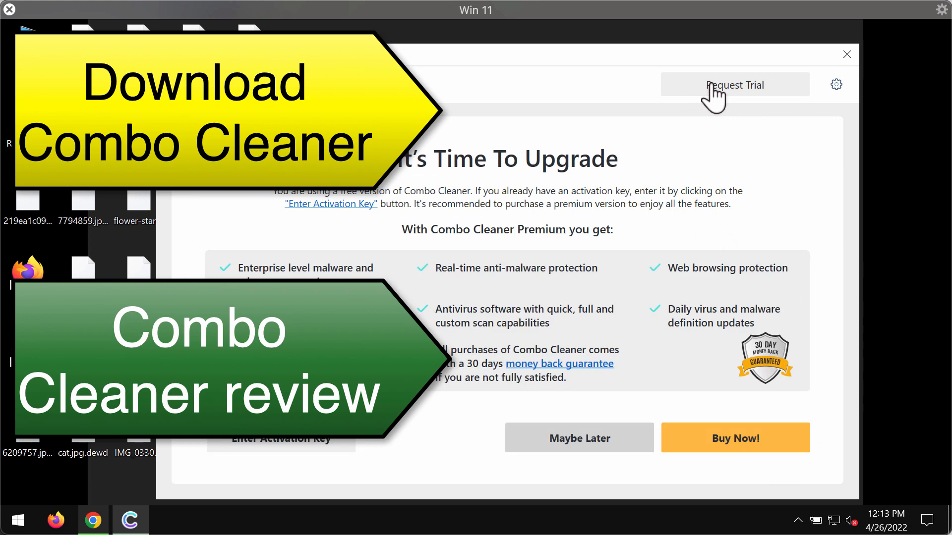